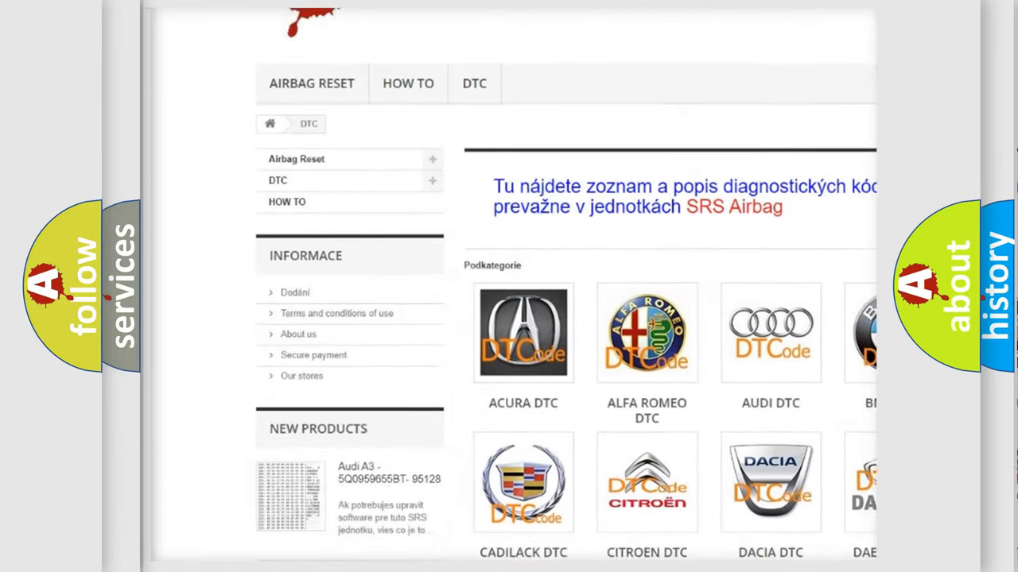
scroll("down", 3)
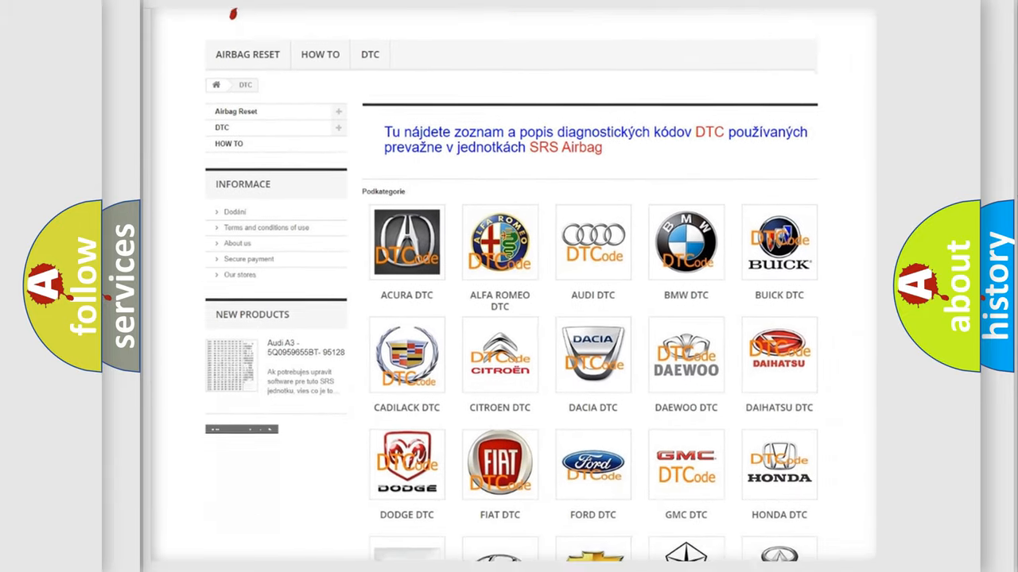
scroll("down", 3)
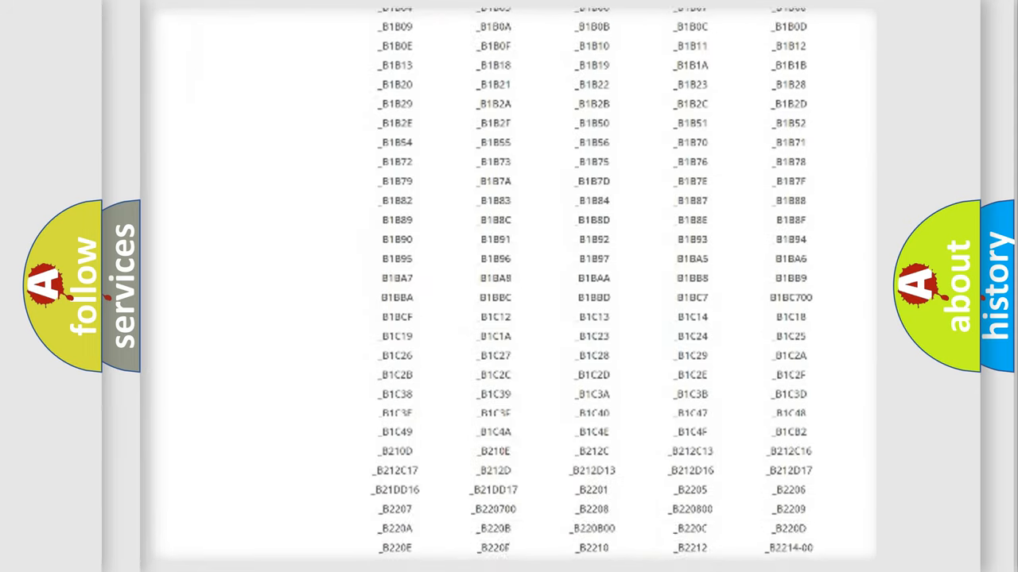
scroll("down", 3)
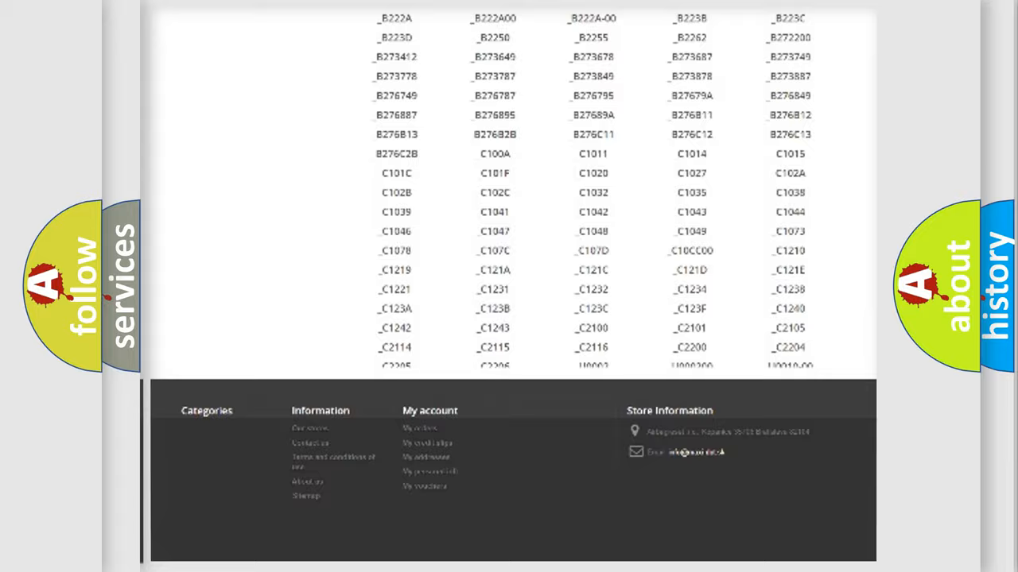
scroll("up", 3)
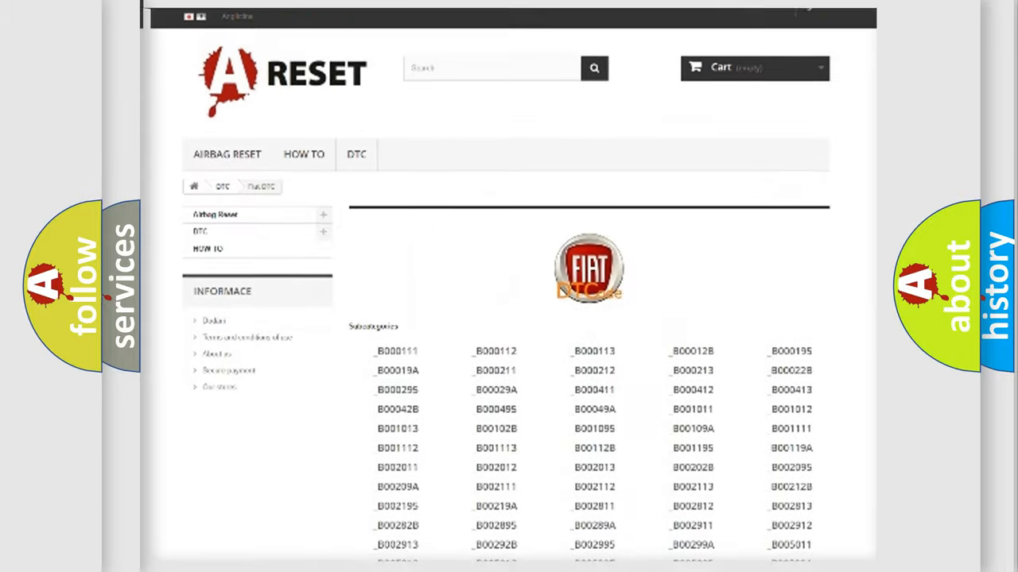